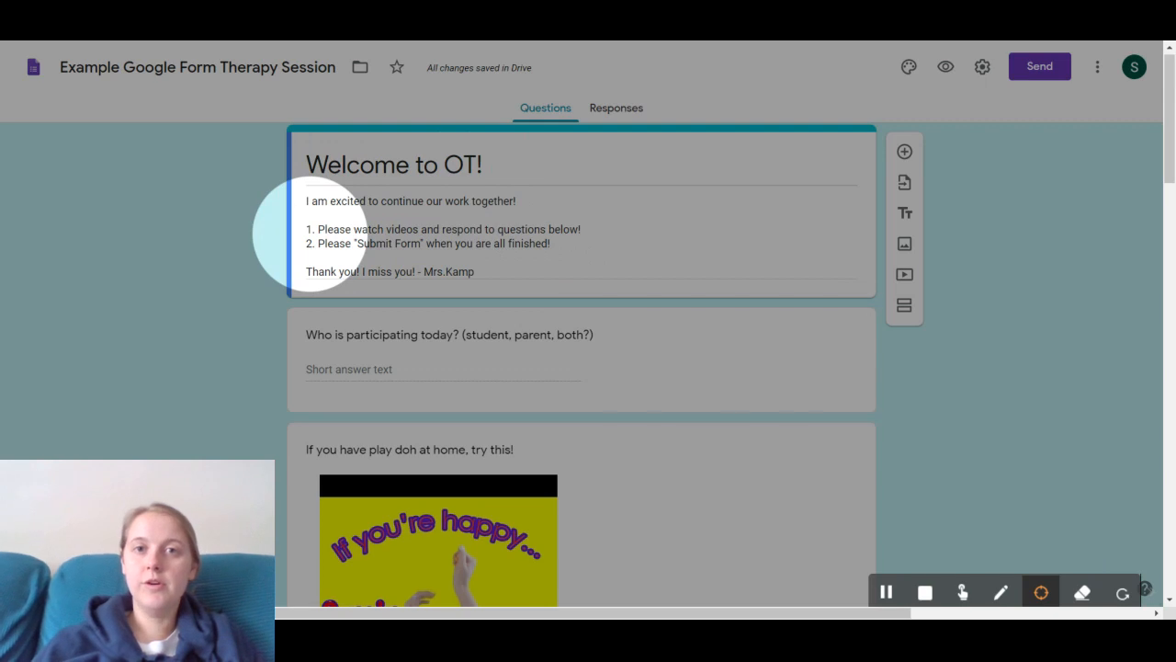
{"action": "mouse_move", "coordinate": [524, 239]}
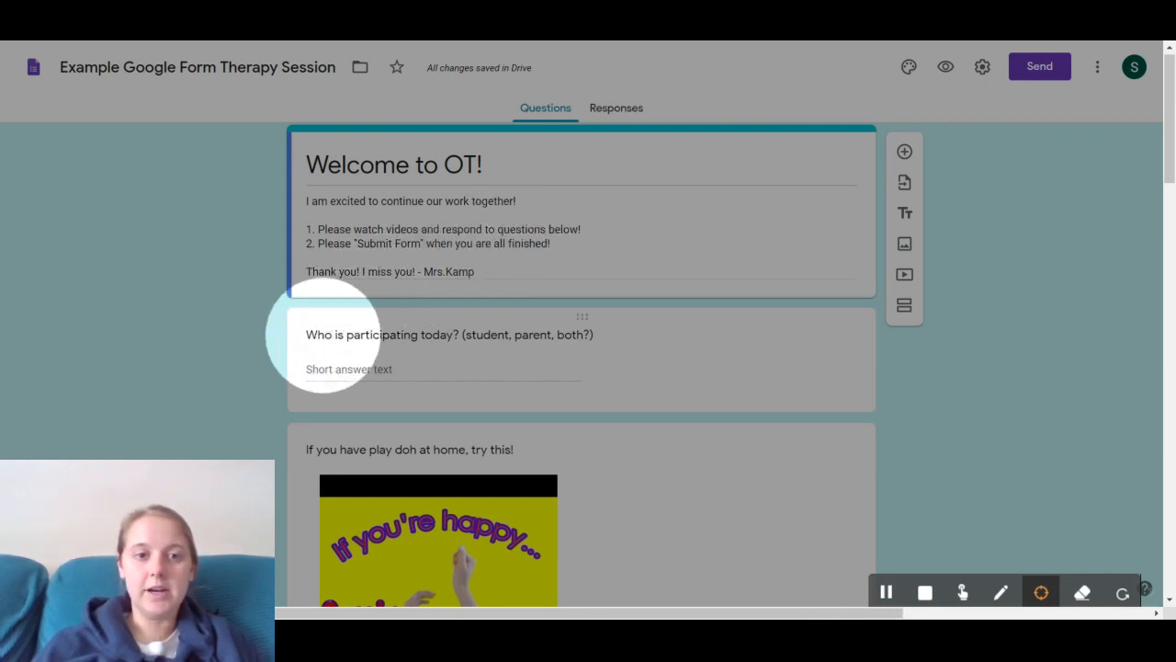
{"action": "mouse_move", "coordinate": [431, 336]}
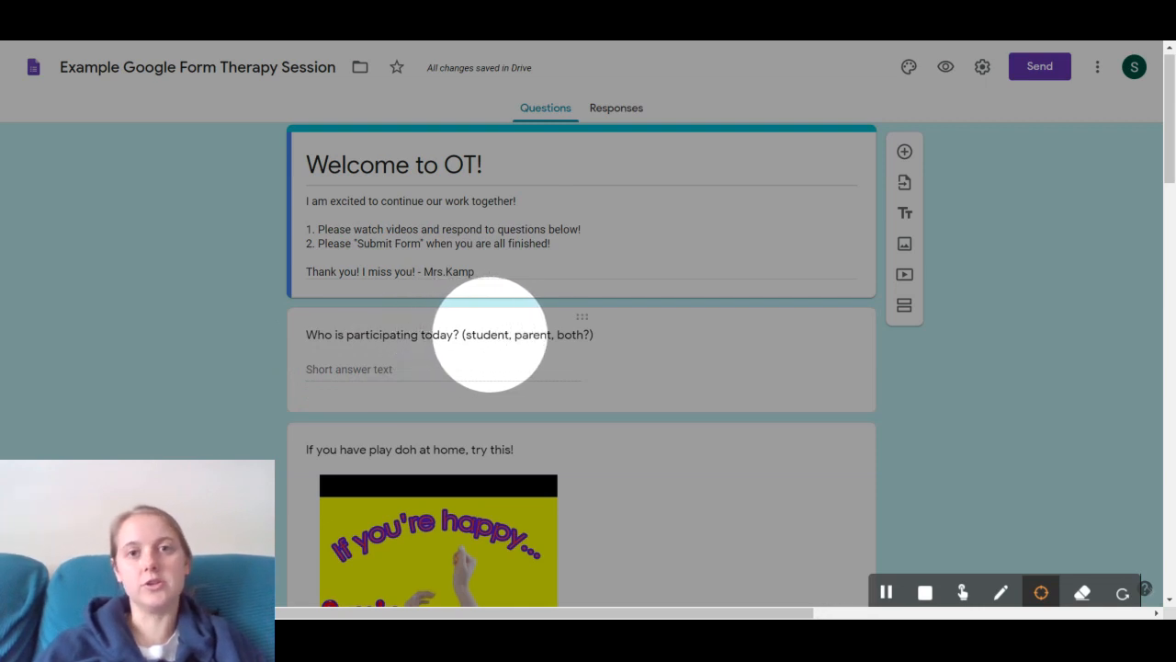
{"action": "mouse_move", "coordinate": [523, 338]}
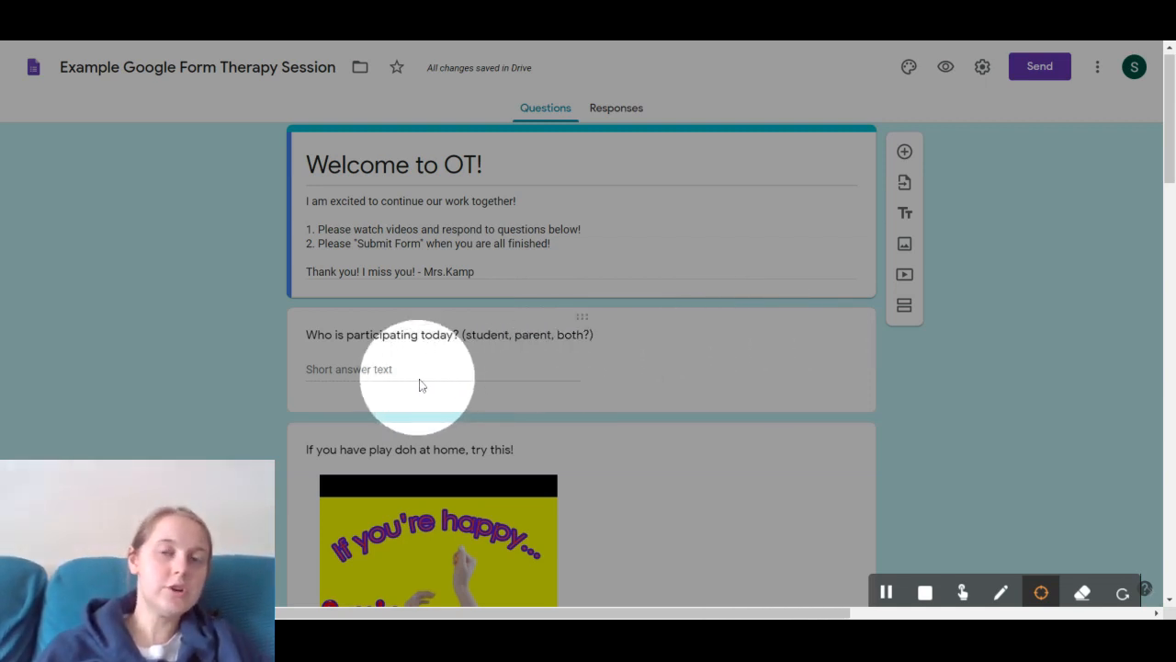
{"action": "scroll", "scroll_direction": "down", "scroll_amount": 3}
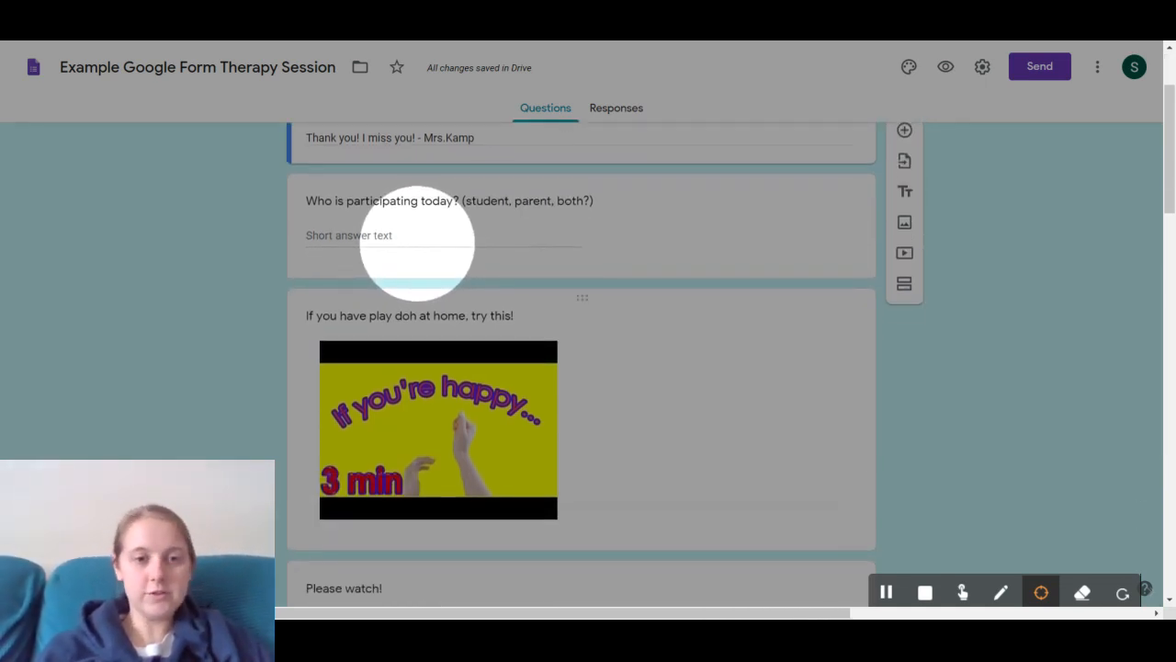
{"action": "scroll", "scroll_direction": "down", "scroll_amount": 3}
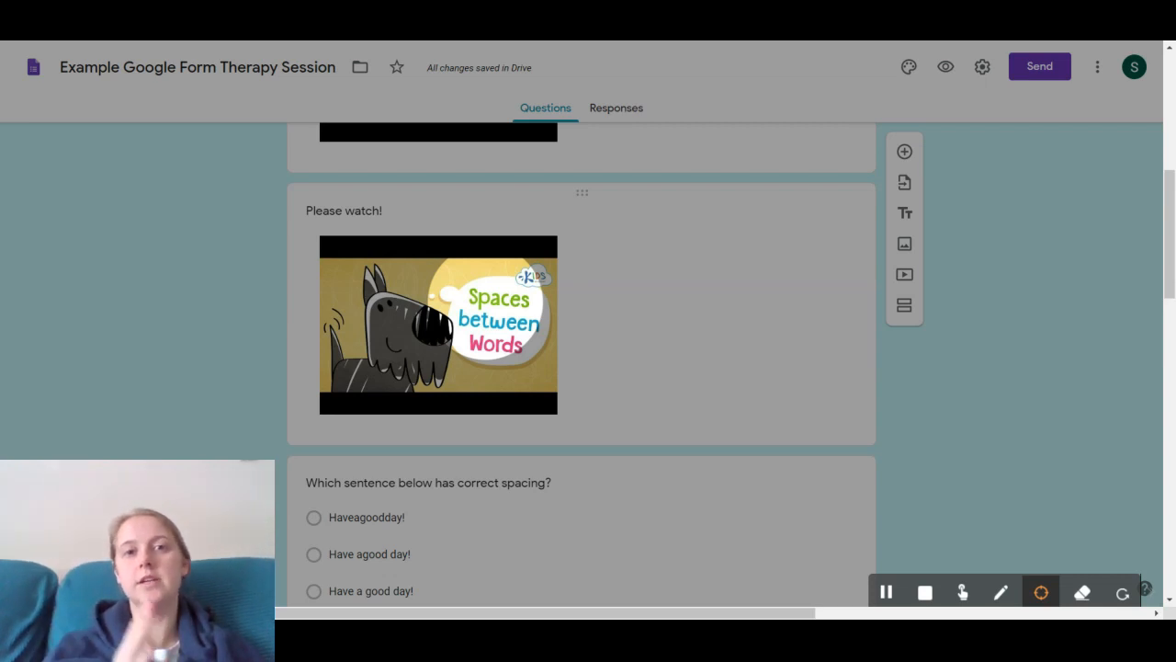
{"action": "scroll", "scroll_direction": "down", "scroll_amount": 3}
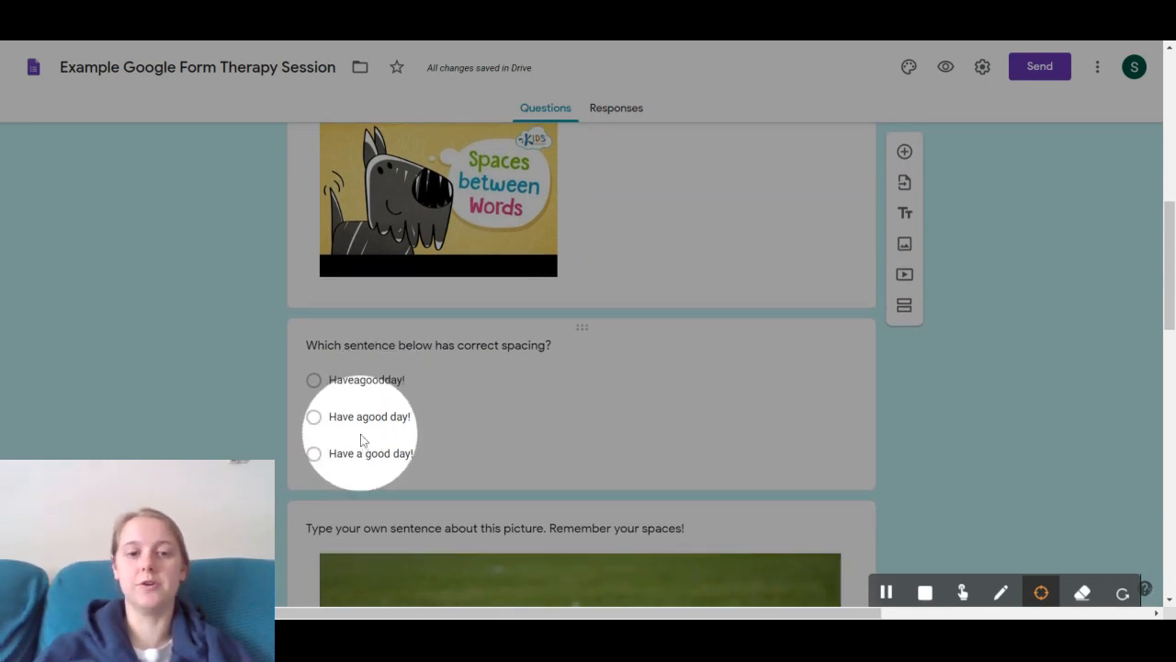
{"action": "scroll", "scroll_direction": "down", "scroll_amount": 3}
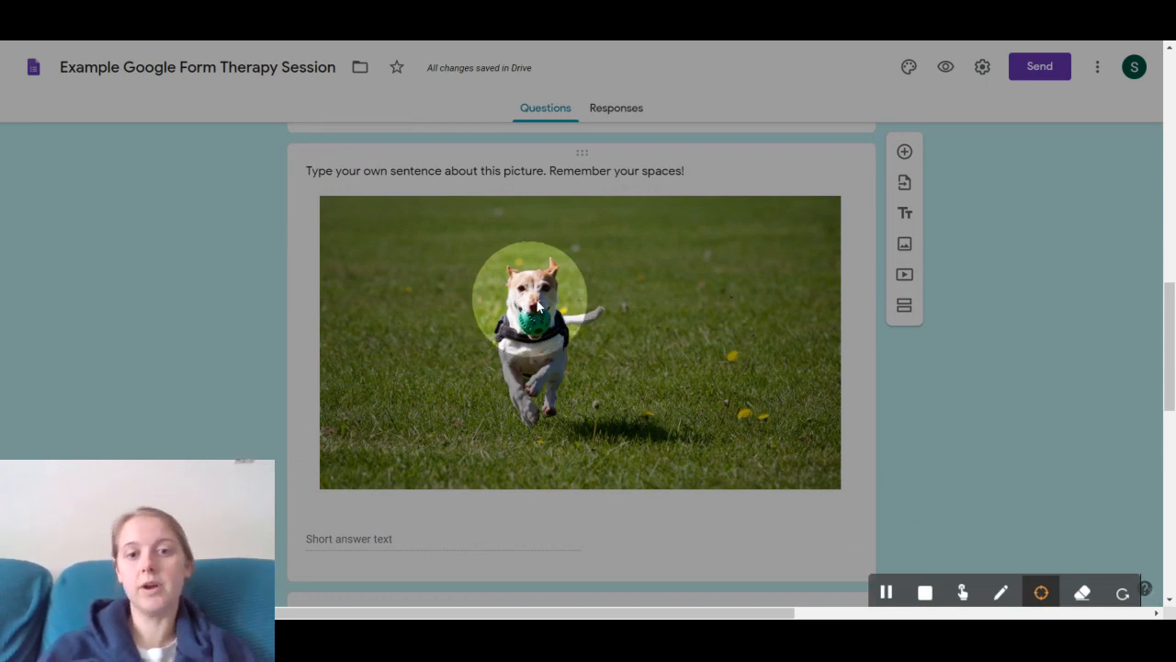
{"action": "mouse_move", "coordinate": [630, 165]}
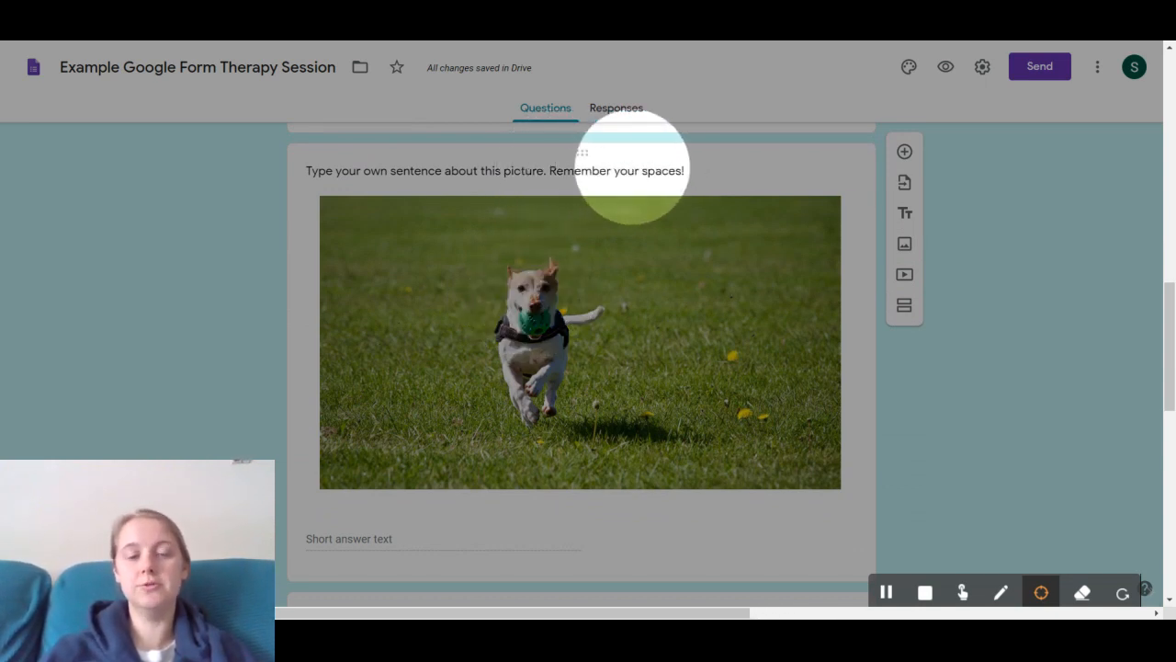
{"action": "scroll", "scroll_direction": "down", "scroll_amount": 3}
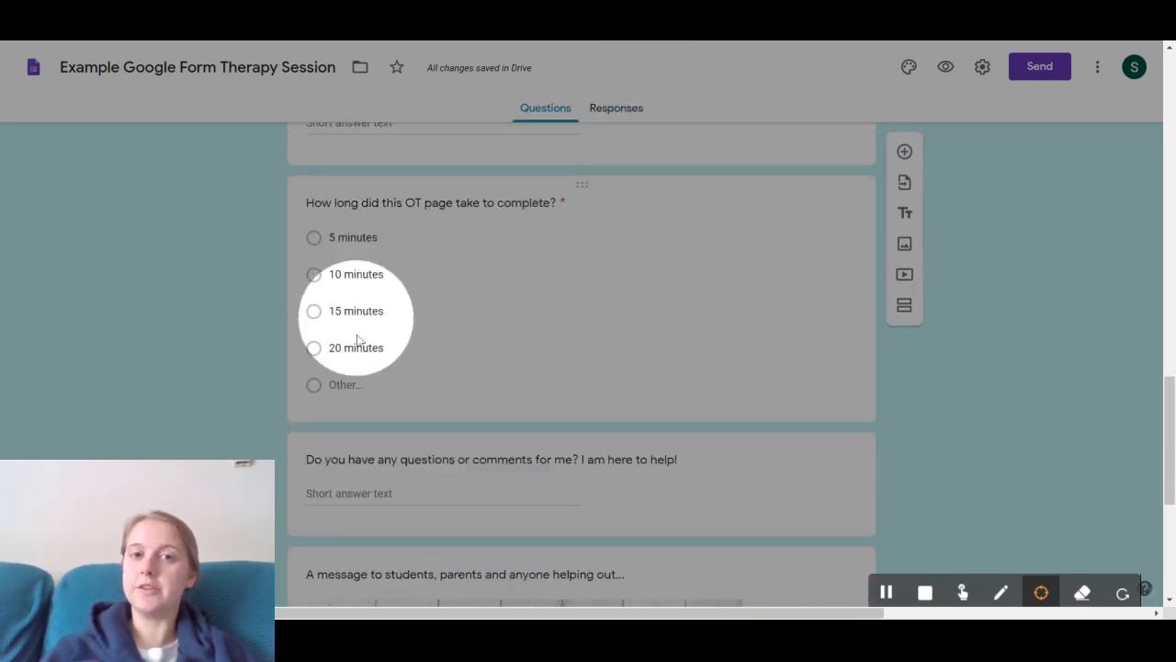
{"action": "scroll", "scroll_direction": "down", "scroll_amount": 3}
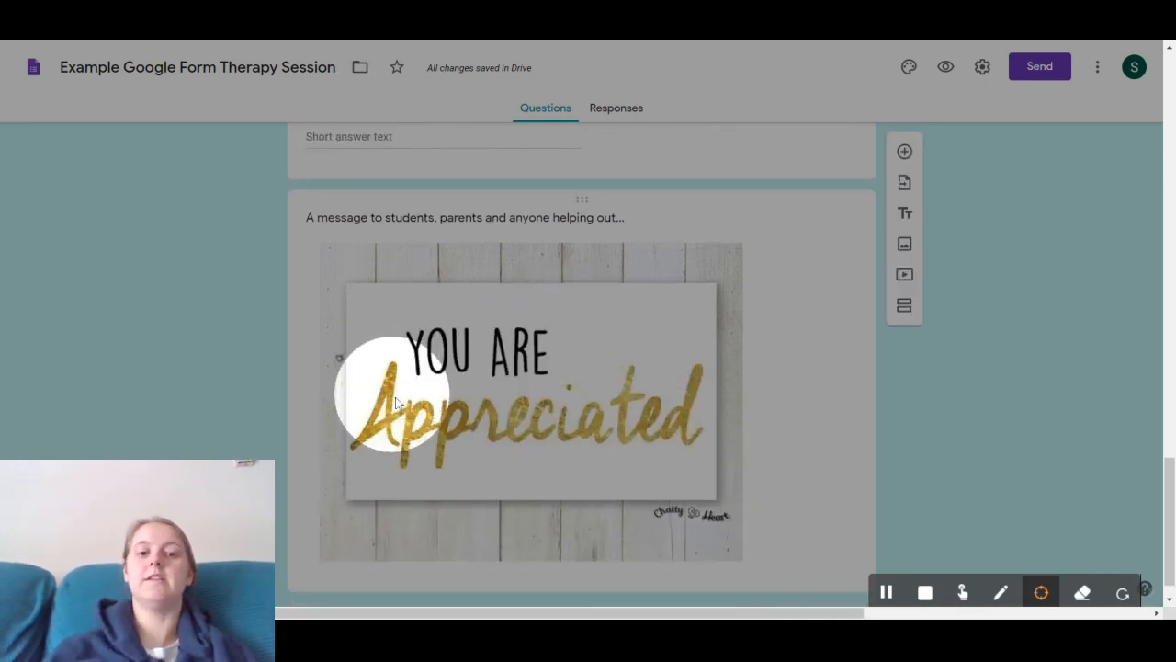
{"action": "mouse_move", "coordinate": [648, 418]}
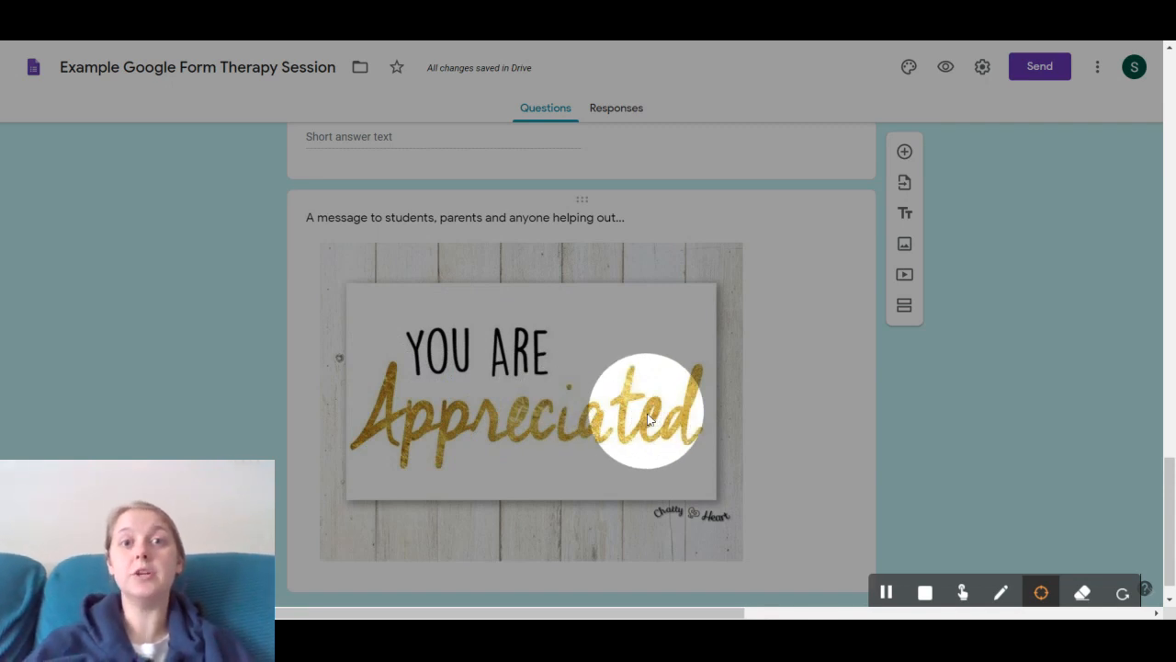
{"action": "mouse_move", "coordinate": [731, 413]}
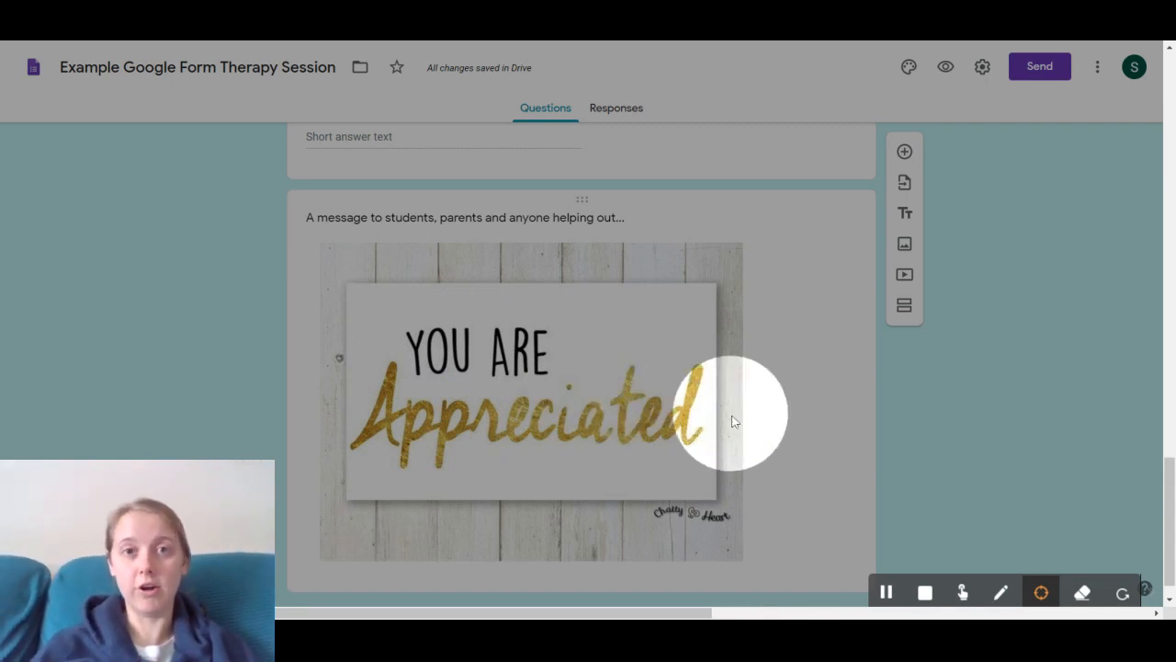
{"action": "mouse_move", "coordinate": [795, 432]}
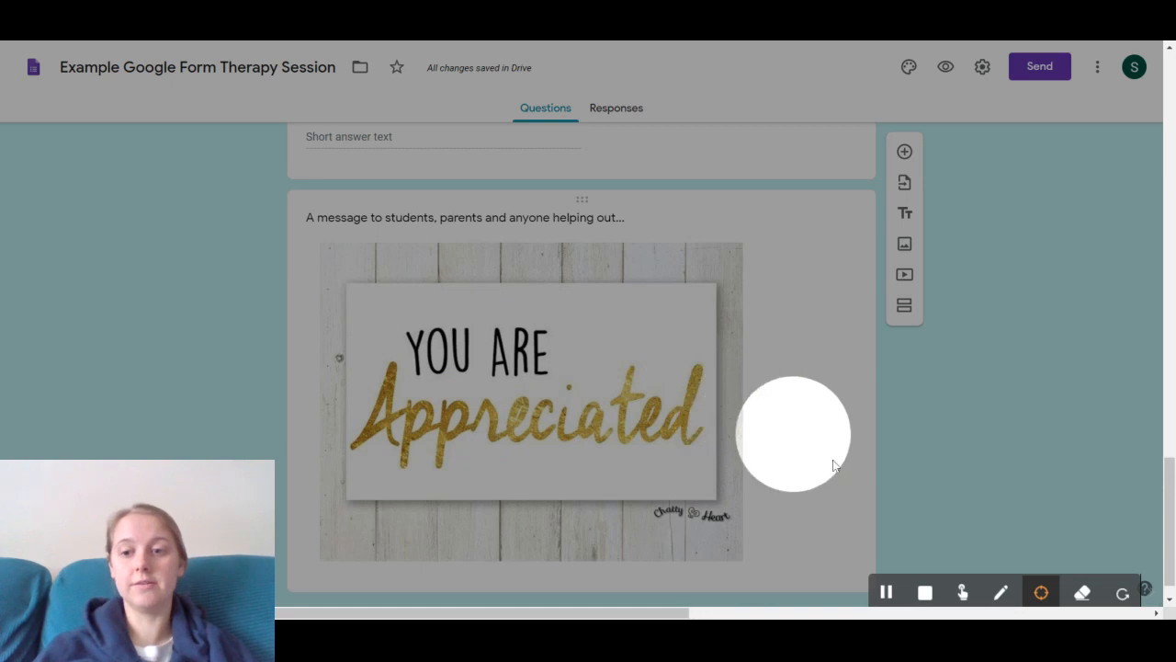